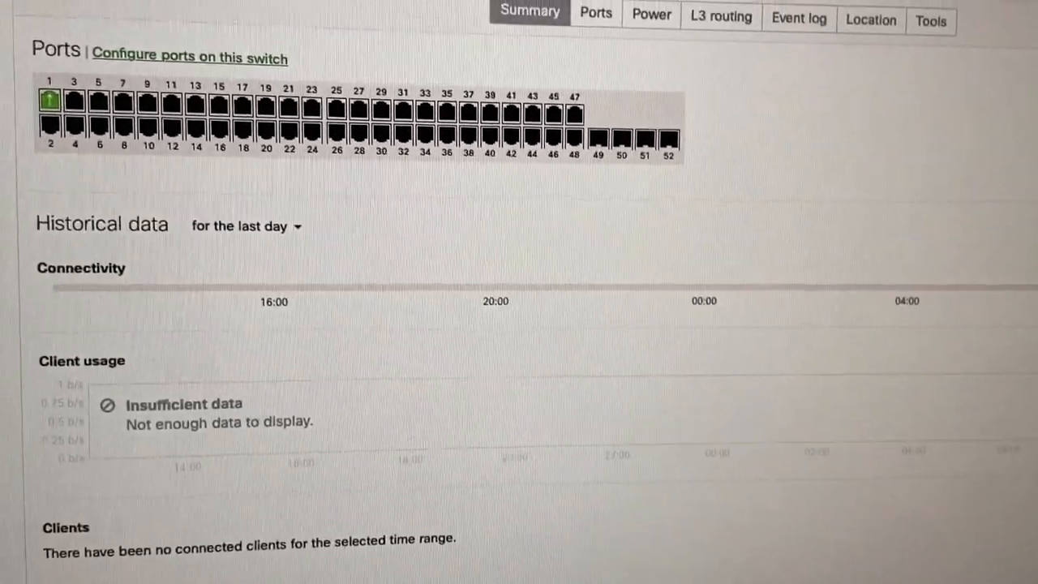
# - Open the switch port list showing trunk ports on native VLAN 1 with RSTP enabled
pyautogui.click(650, 15)
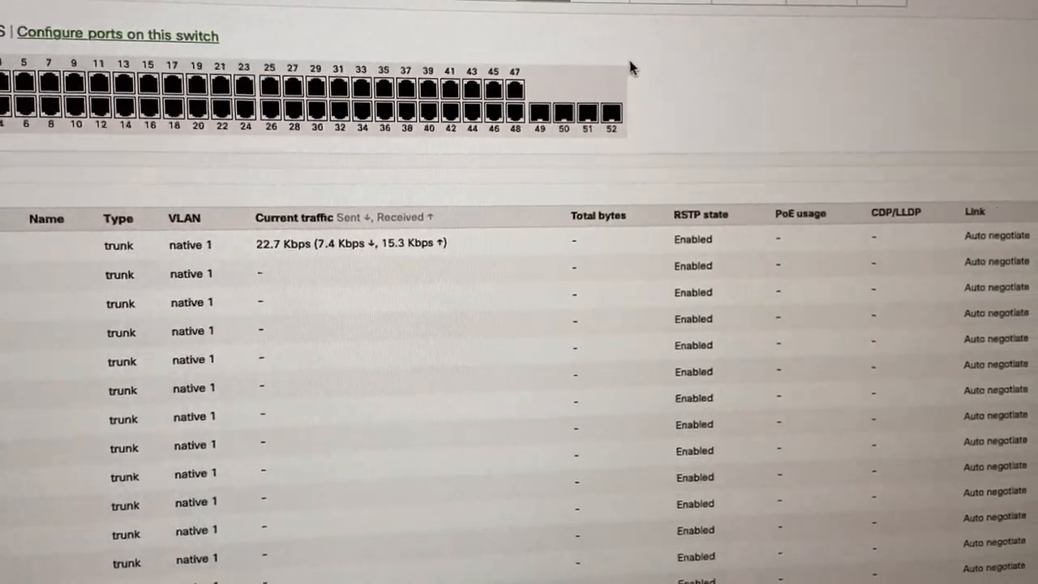
pyautogui.scroll(-3)
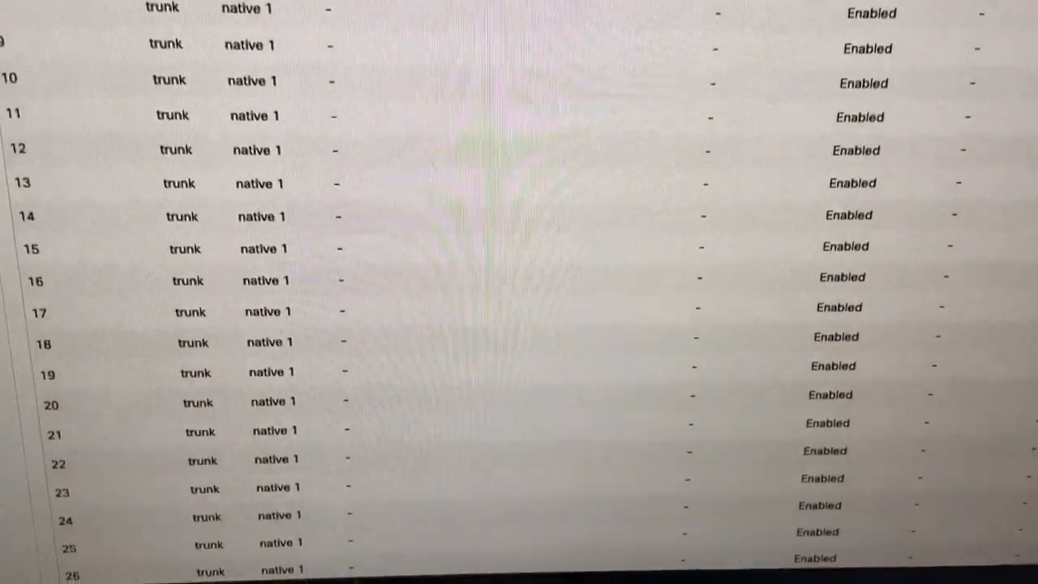